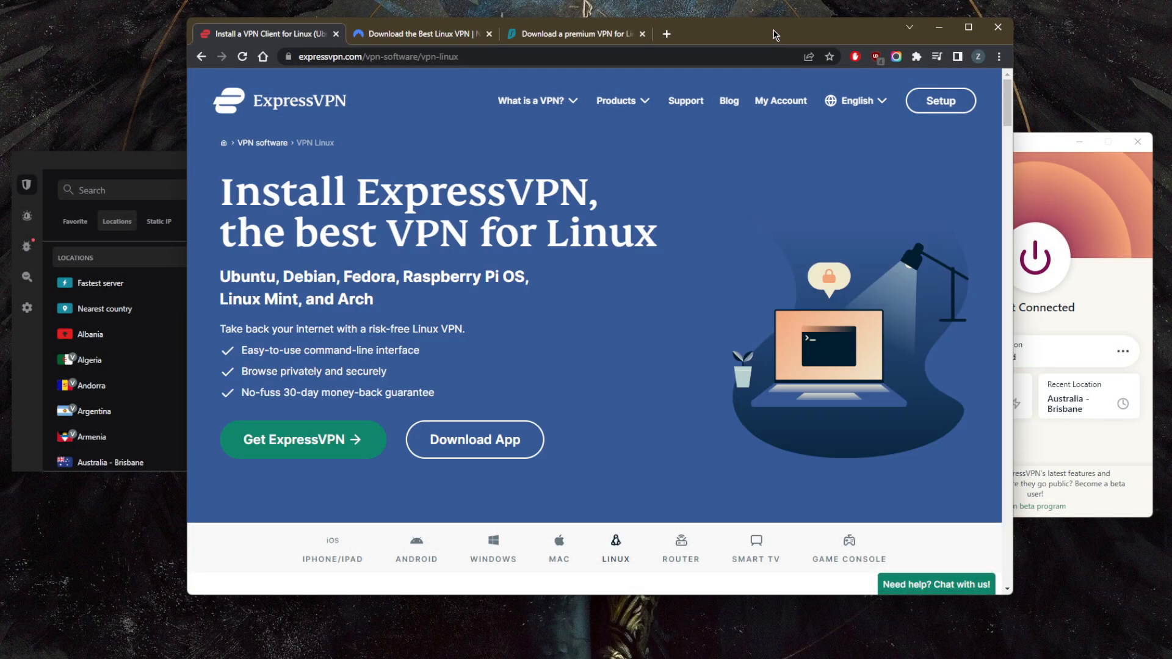
- Dismiss the site's language menu and raise Surfshark, NordVPN and ExpressVPN above Chrome
click(856, 101)
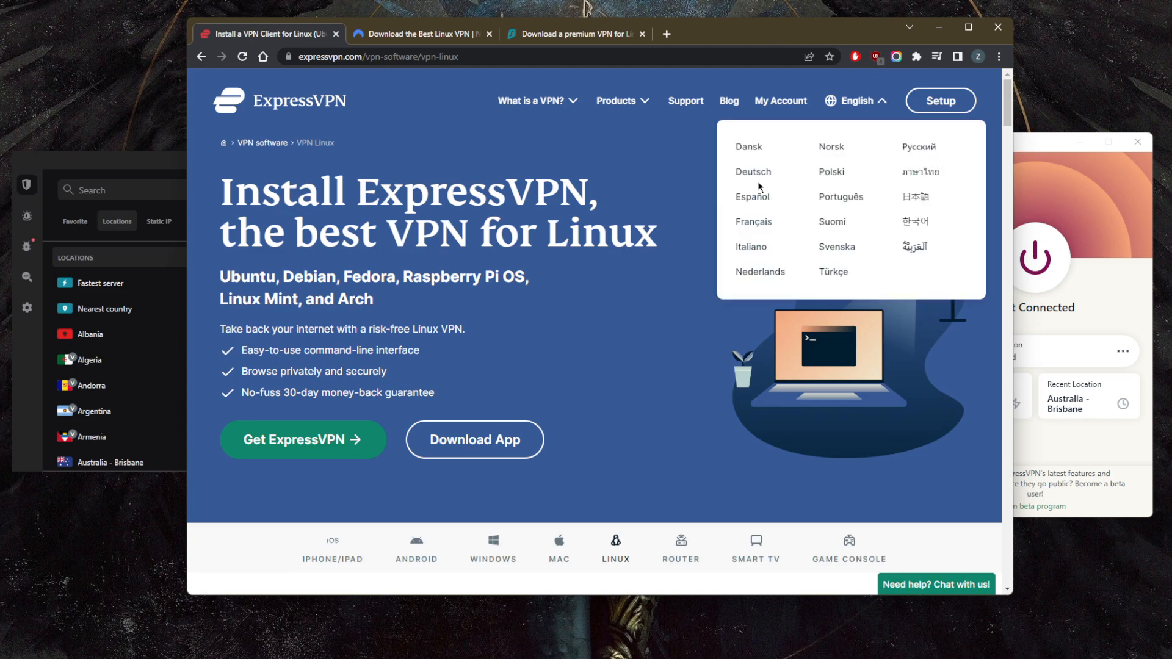
click(572, 406)
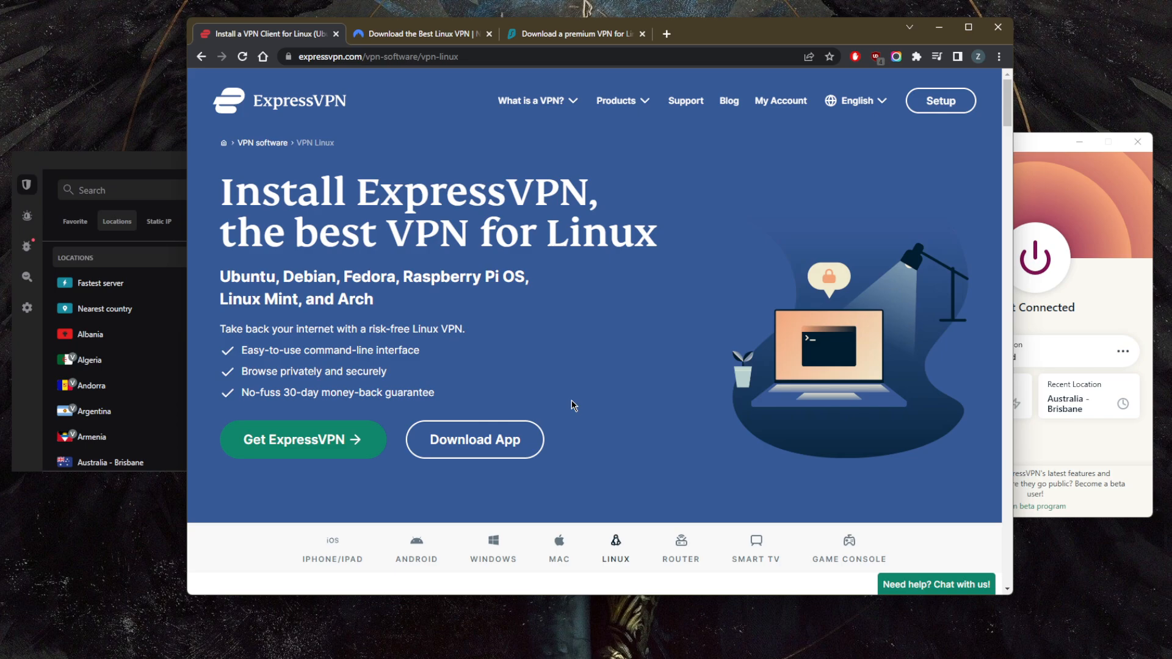
mouse_move(400, 125)
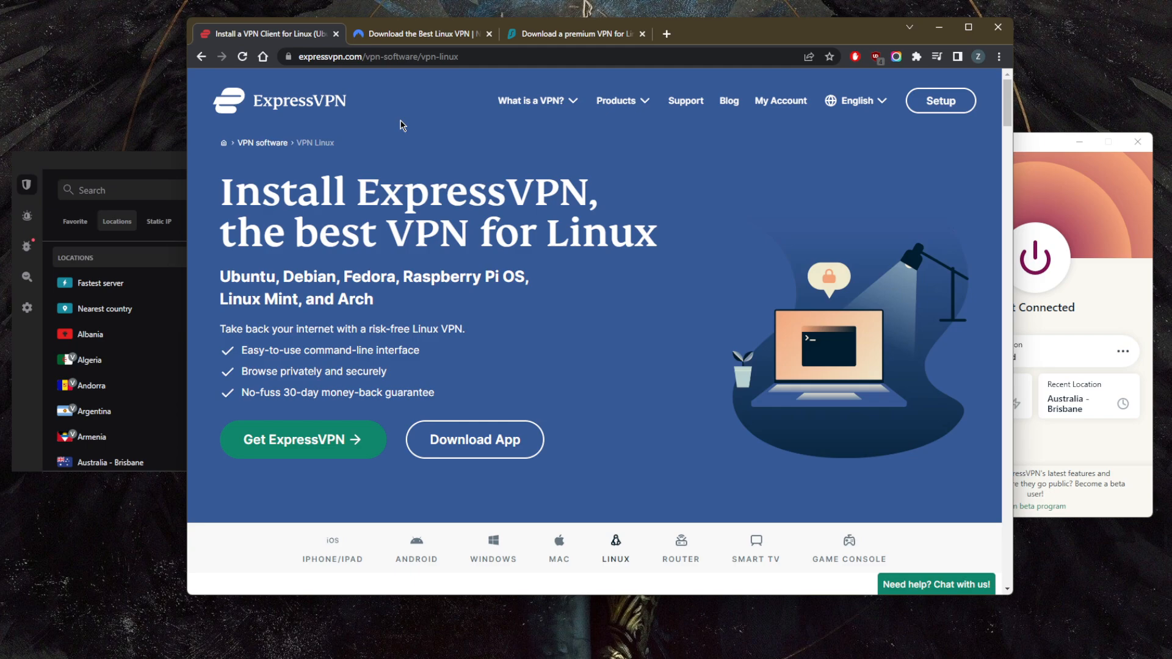
click(574, 34)
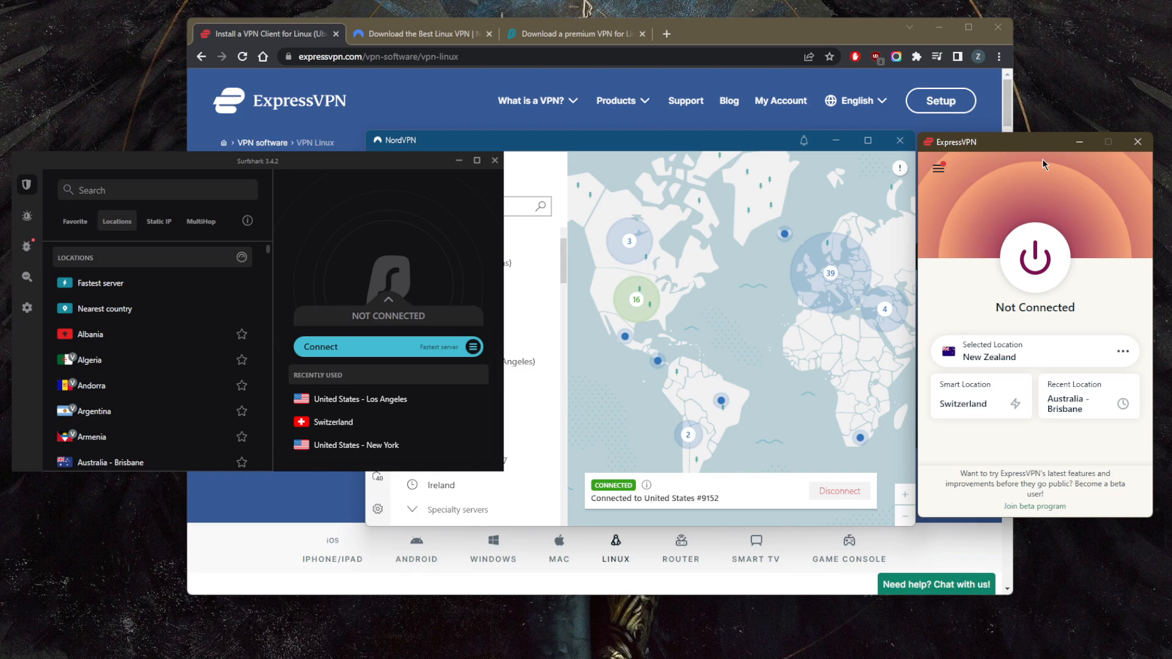
mouse_move(971, 200)
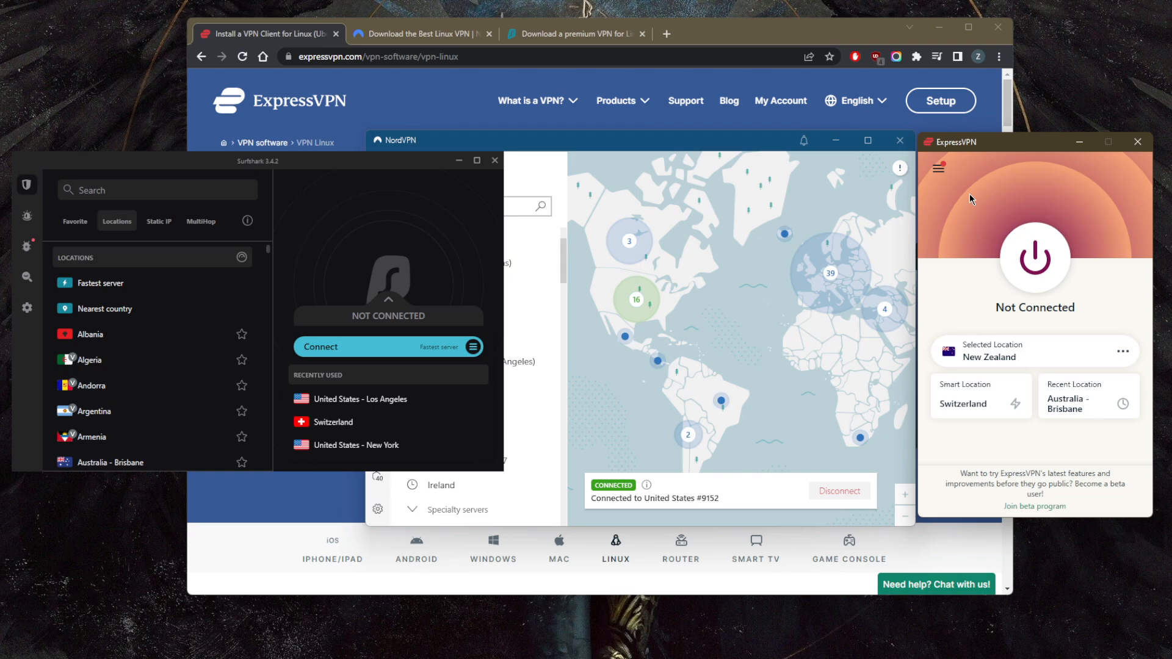
mouse_move(958, 189)
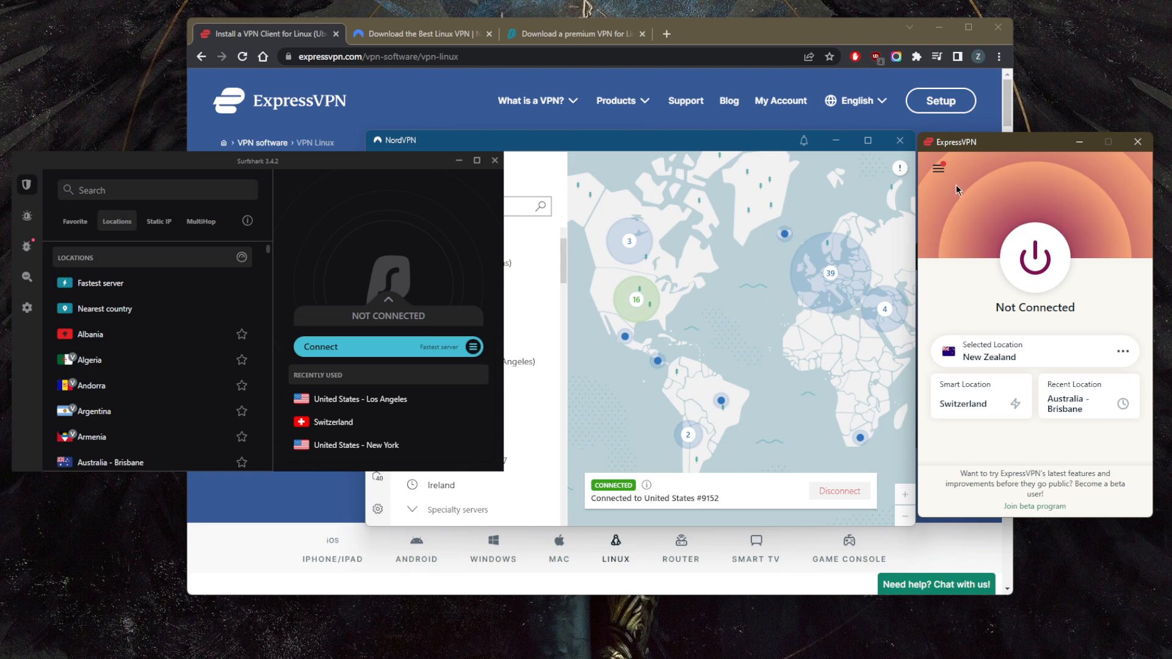
click(939, 166)
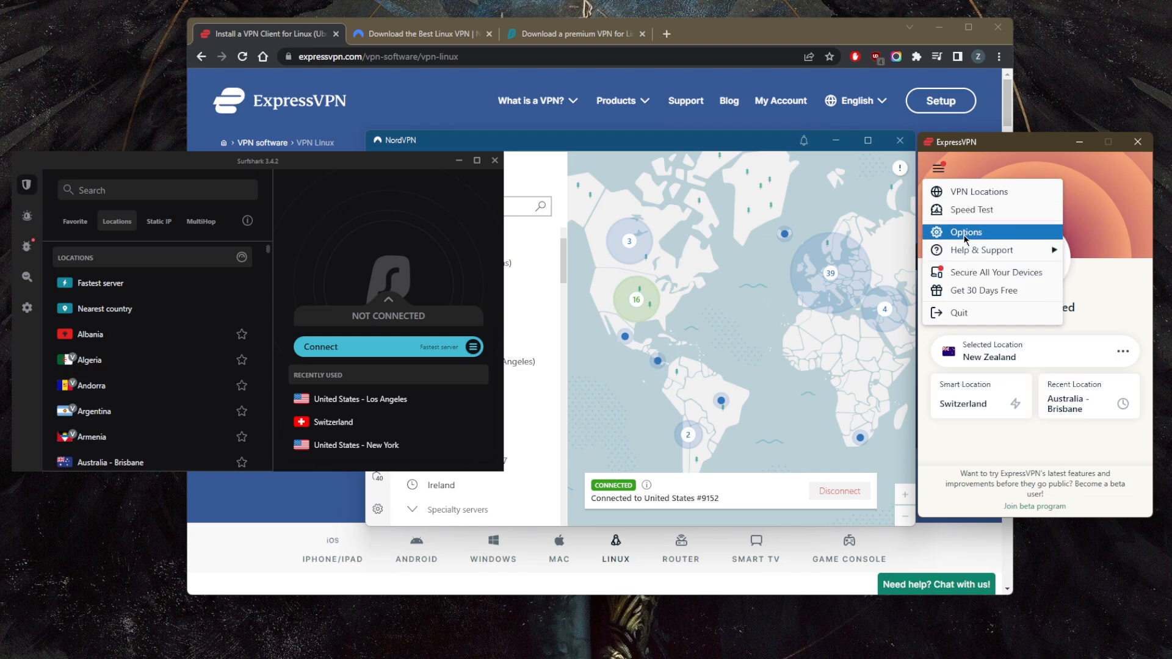
click(967, 232)
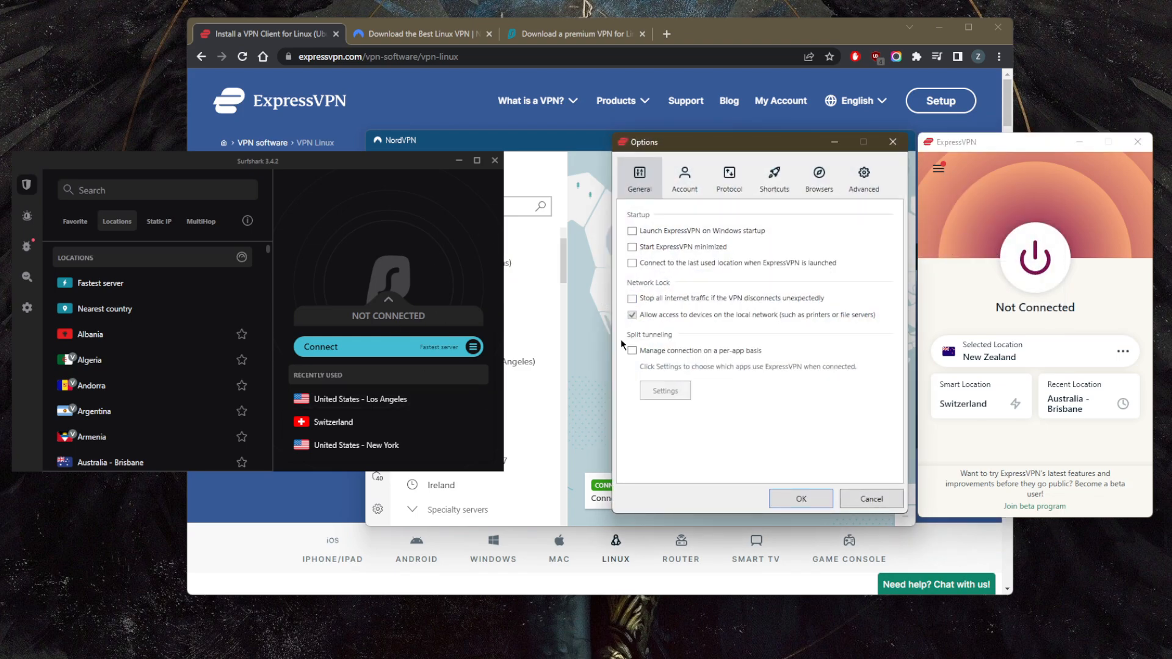
click(728, 177)
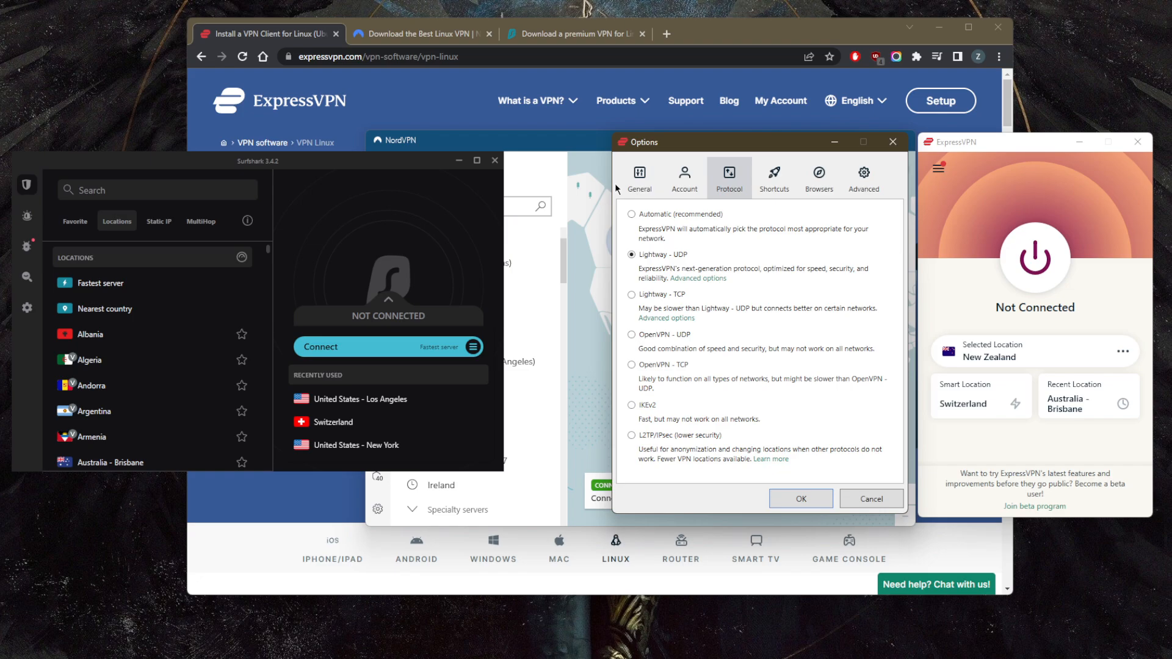
click(638, 178)
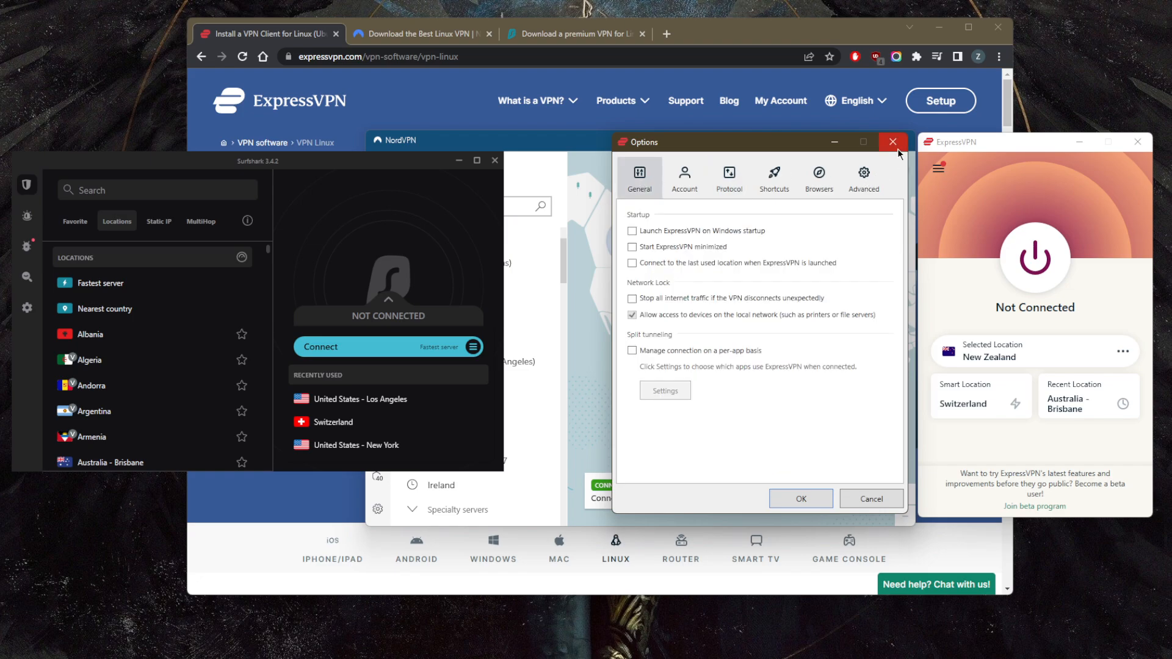
click(893, 142)
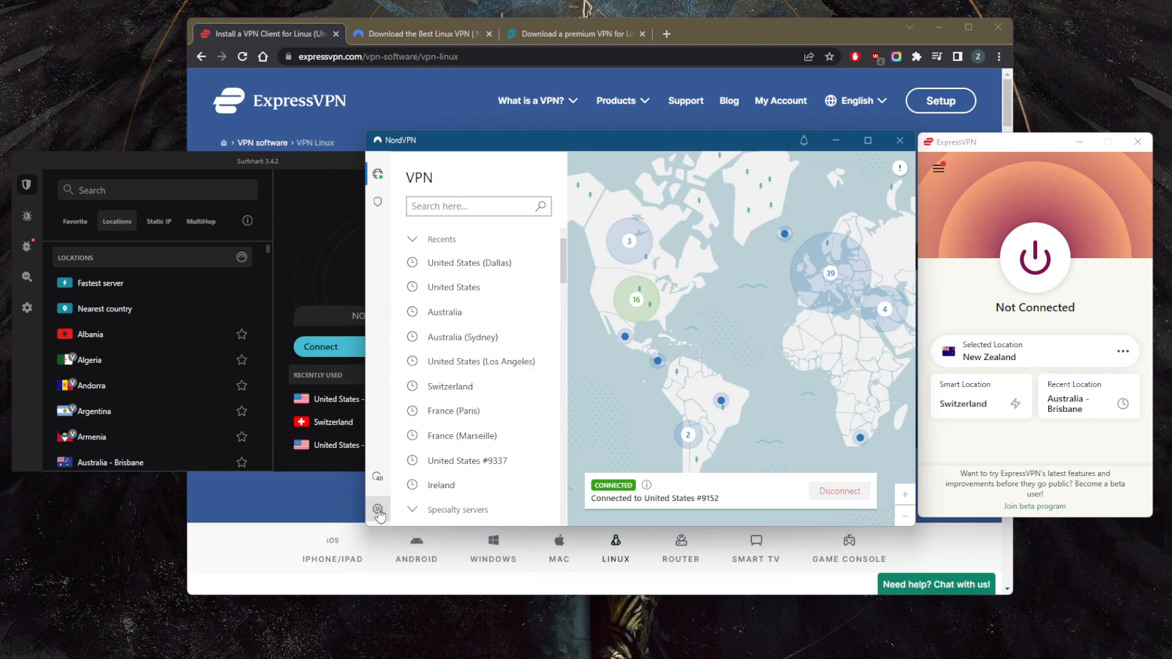
- Browse NordVPN's Auto-connect and General settings without changing anything, then leave them
click(379, 511)
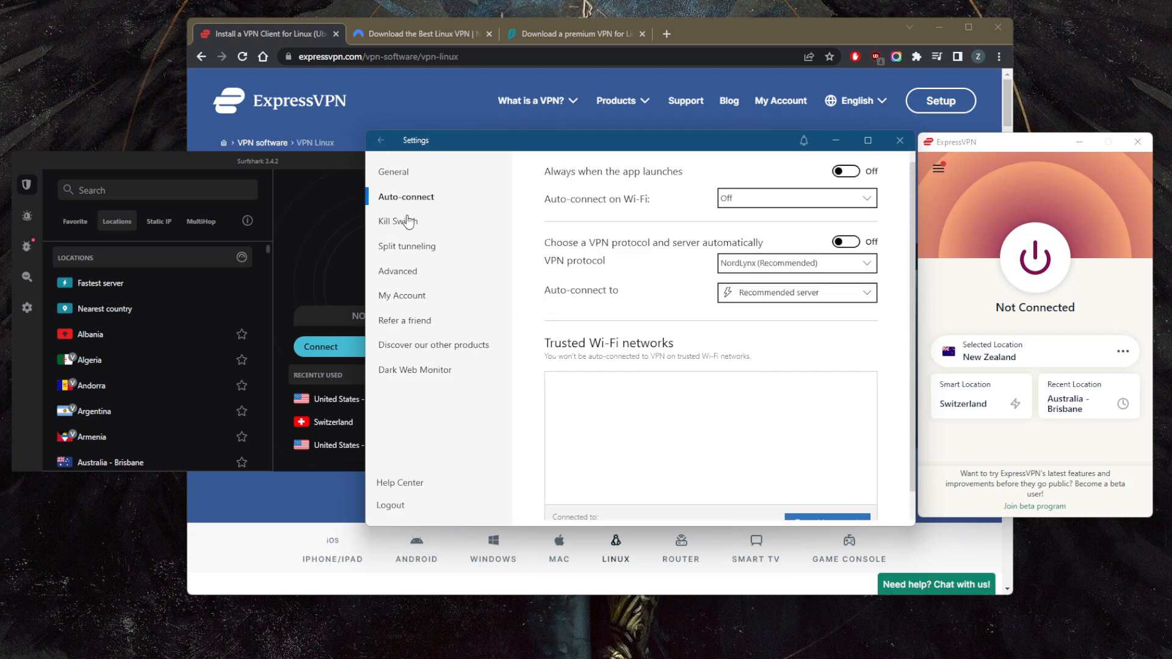
mouse_move(400, 278)
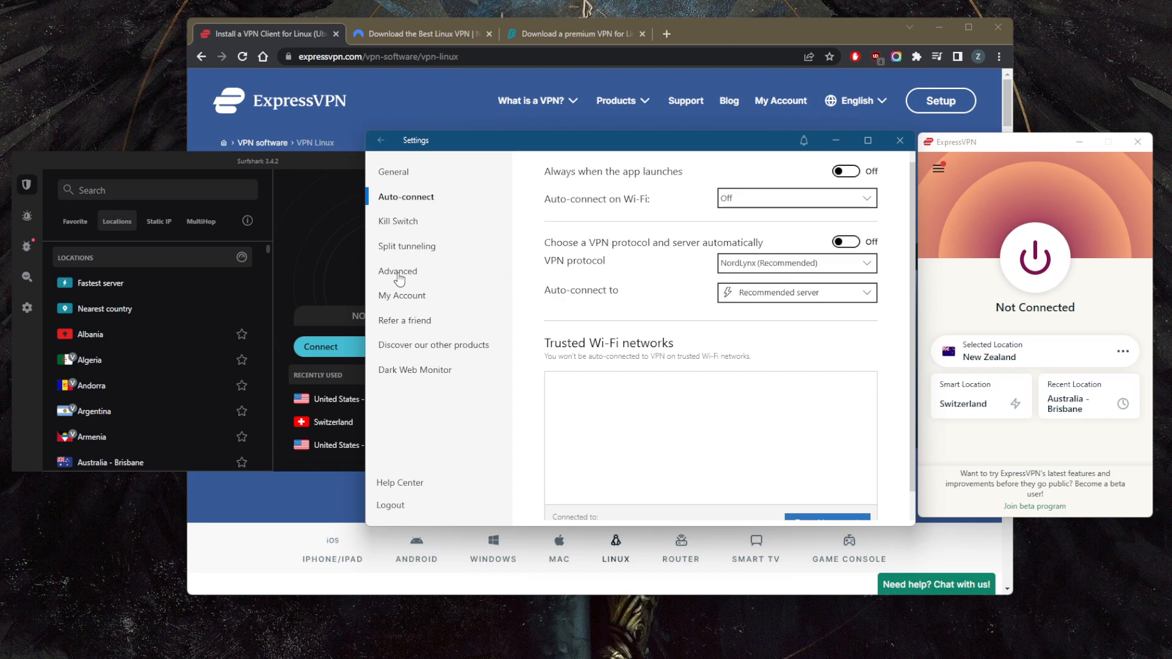
click(393, 171)
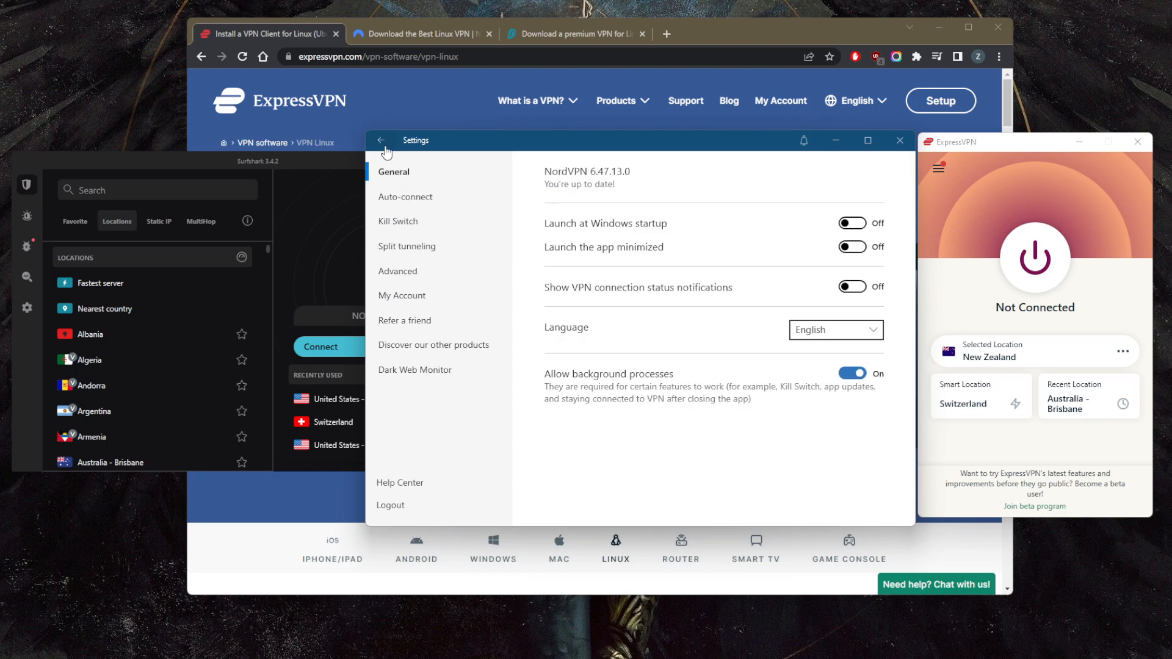
click(380, 141)
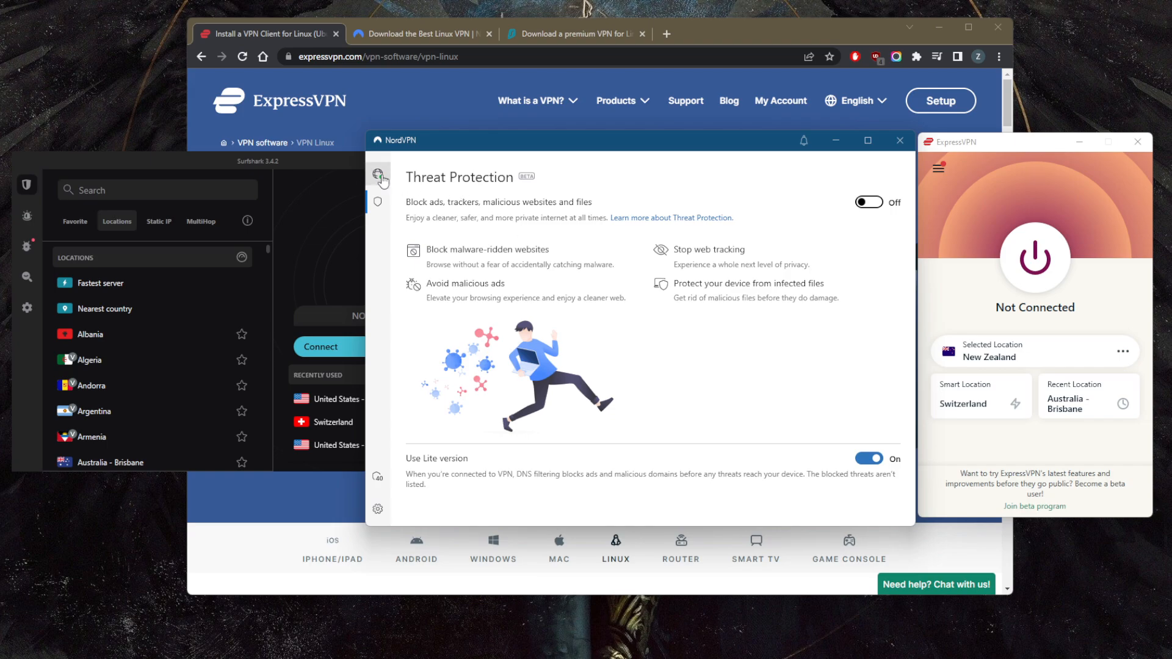
mouse_move(419, 190)
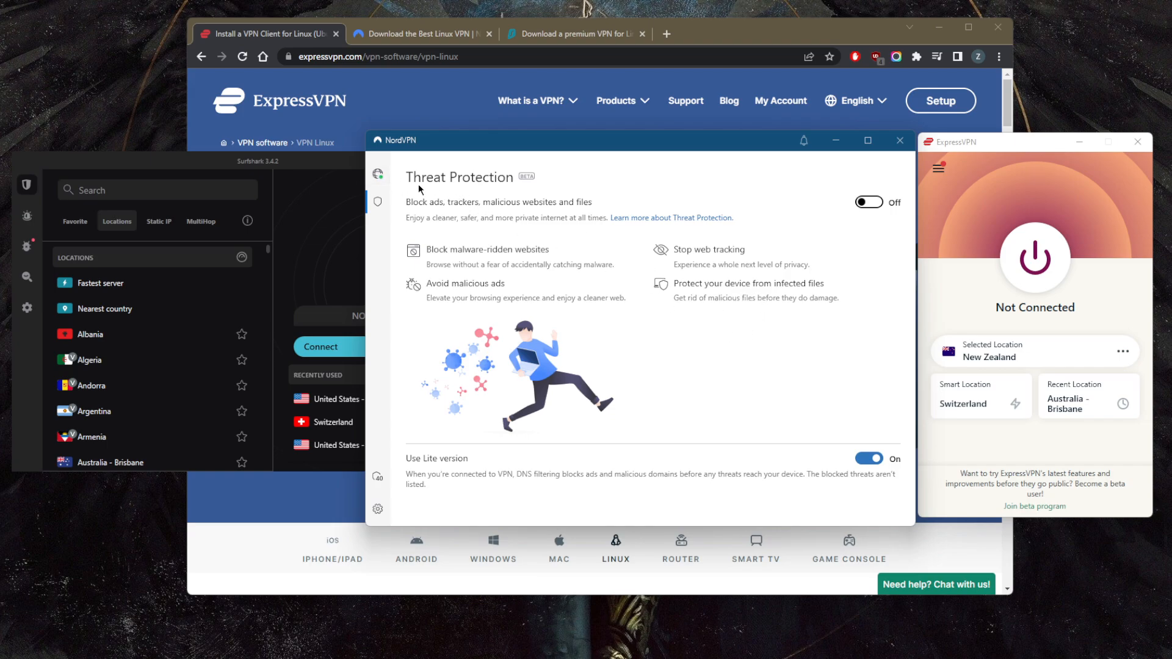
- Return NordVPN to its world server map, still connected to the US server
click(377, 175)
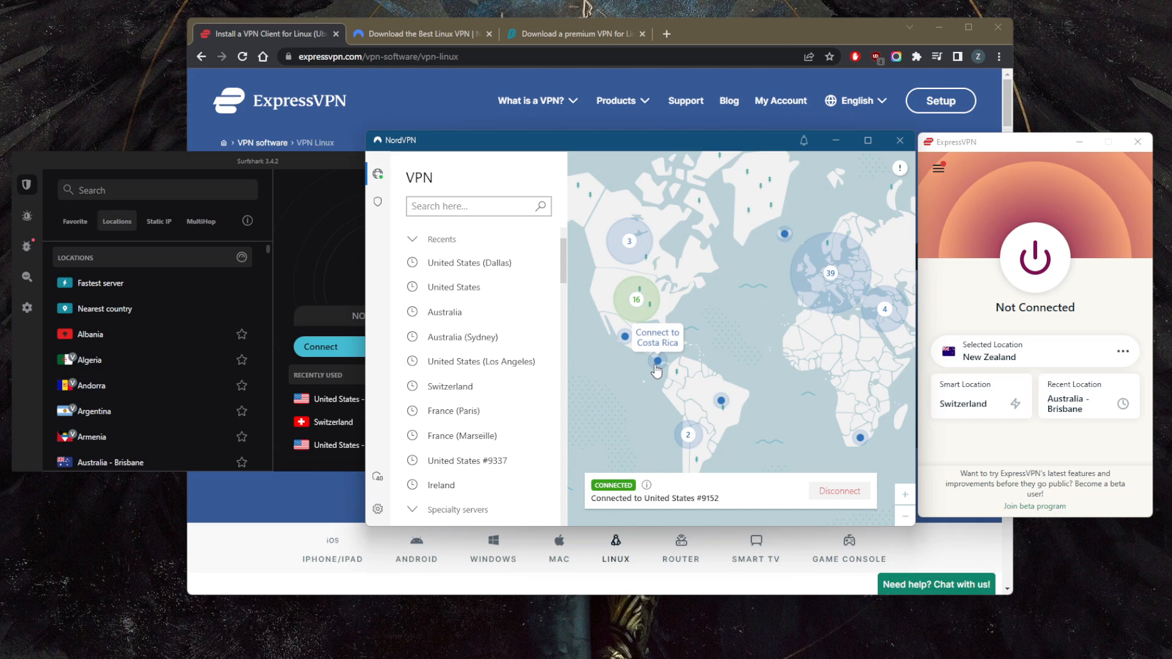
mouse_move(684, 285)
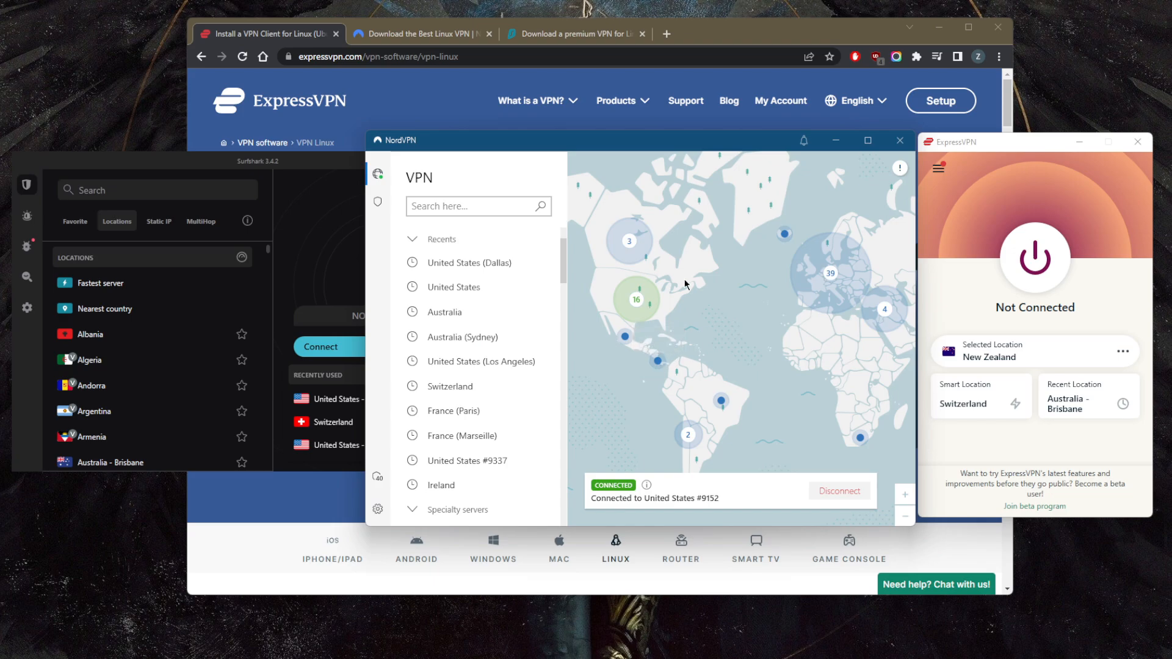
mouse_move(603, 277)
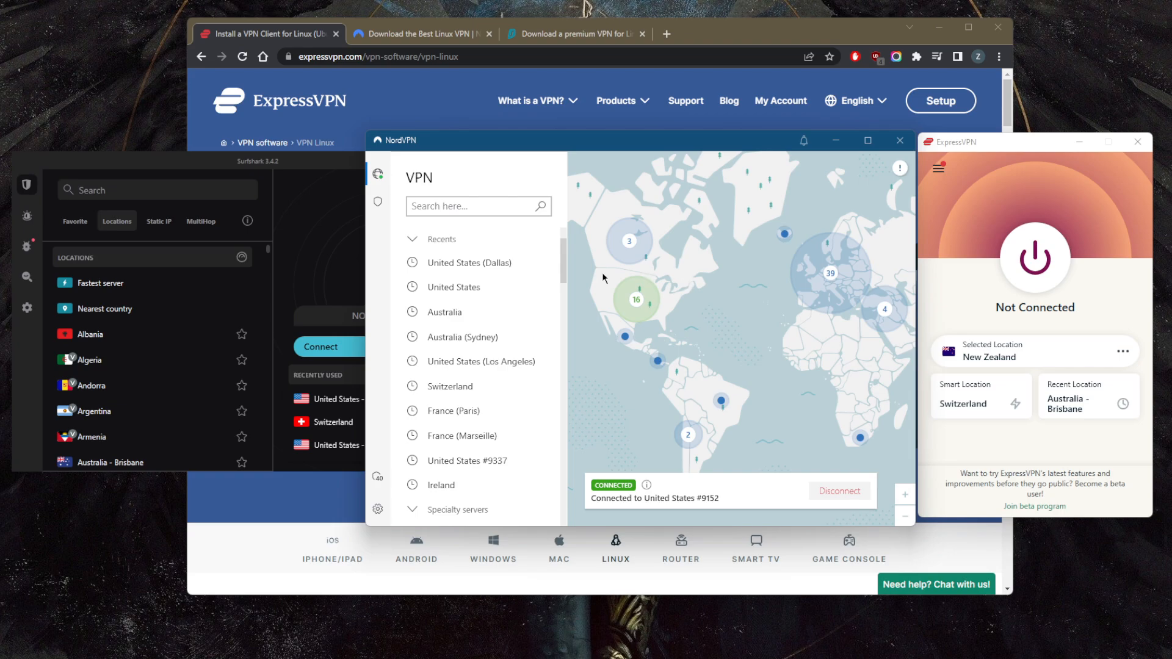
mouse_move(301, 171)
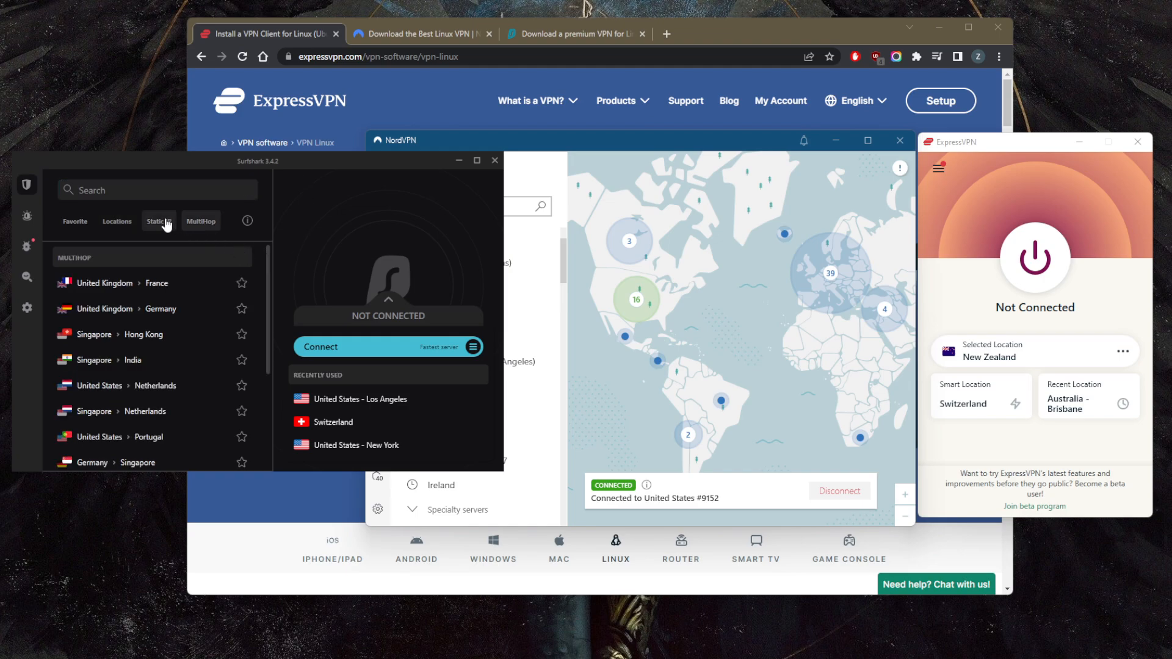
- Review Surfshark's VPN settings: WireGuard protocol, Kill Switch, Invisible on LAN, Rotating IP, NoBorders off
click(117, 221)
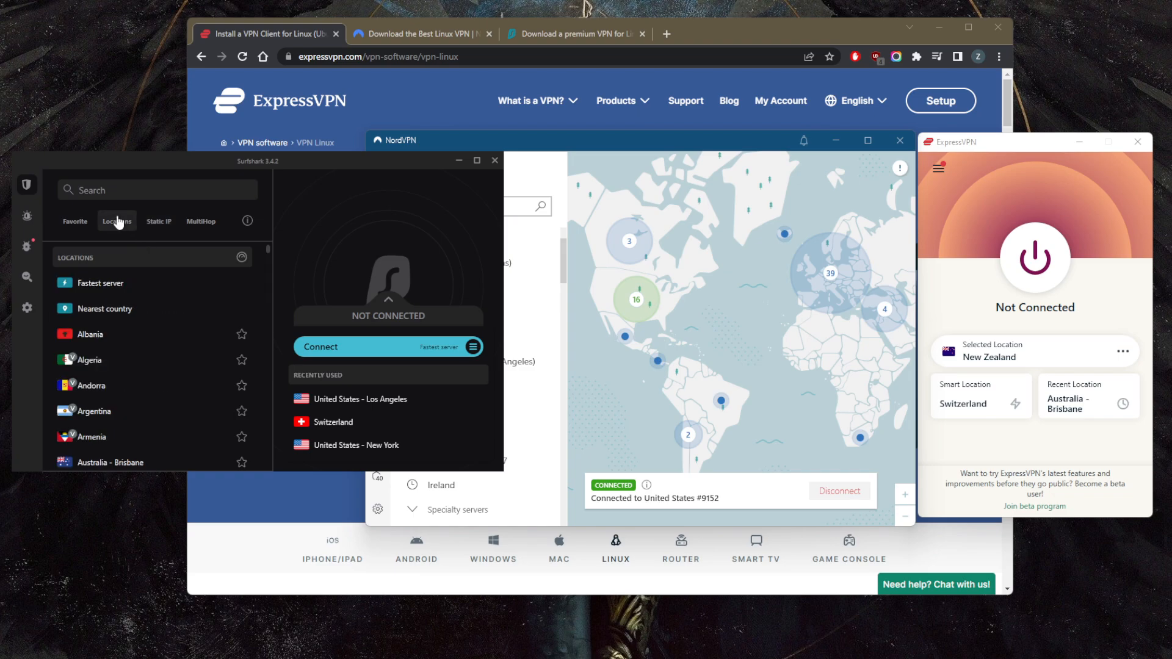
click(26, 308)
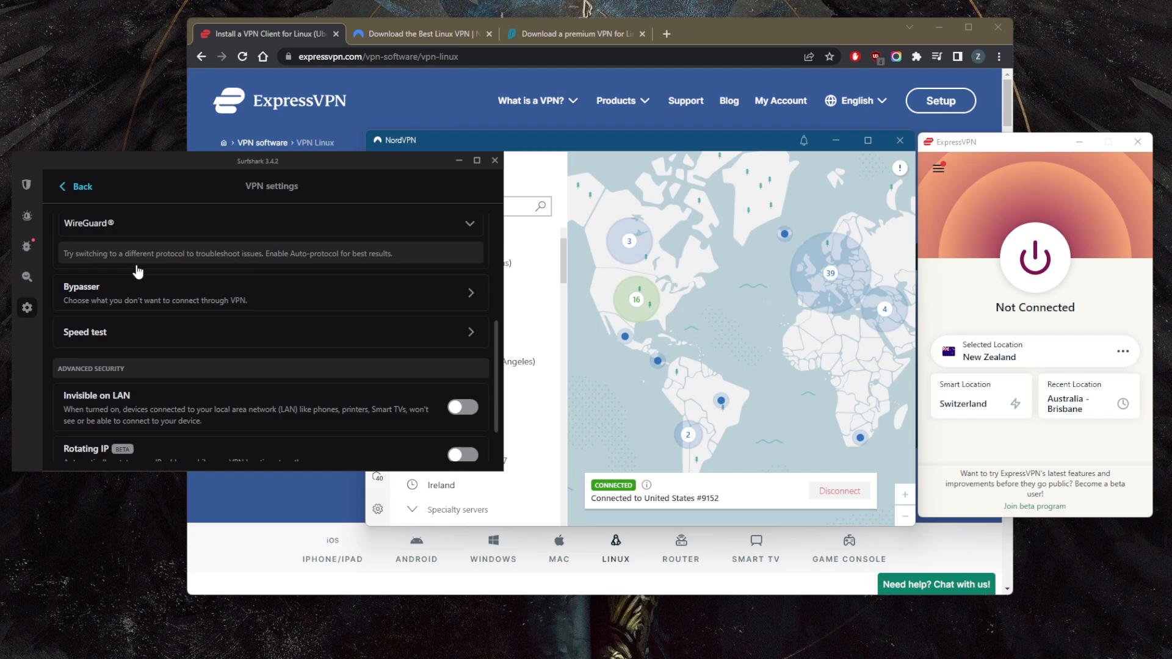
scroll(down, 3)
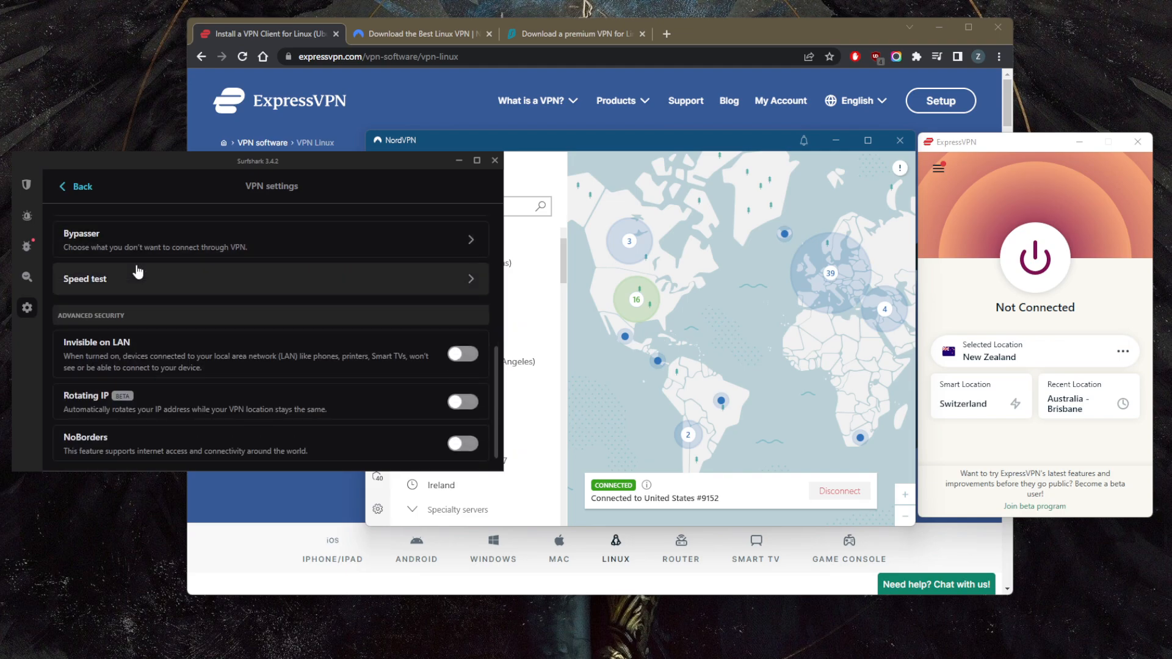
scroll(up, 3)
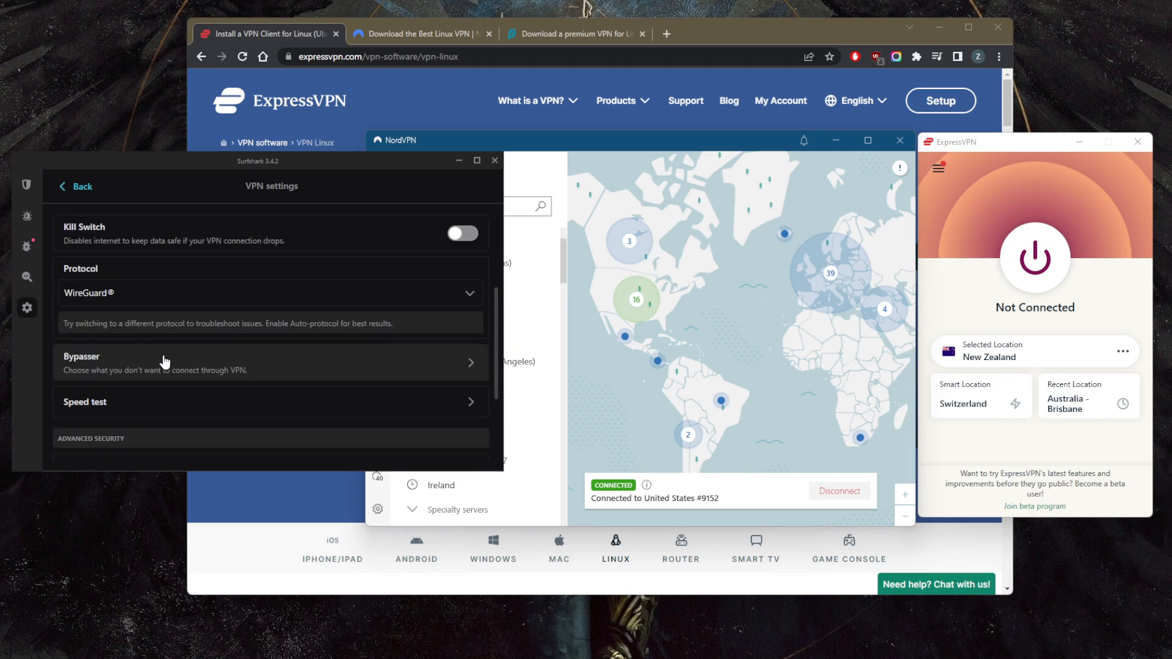
scroll(down, 3)
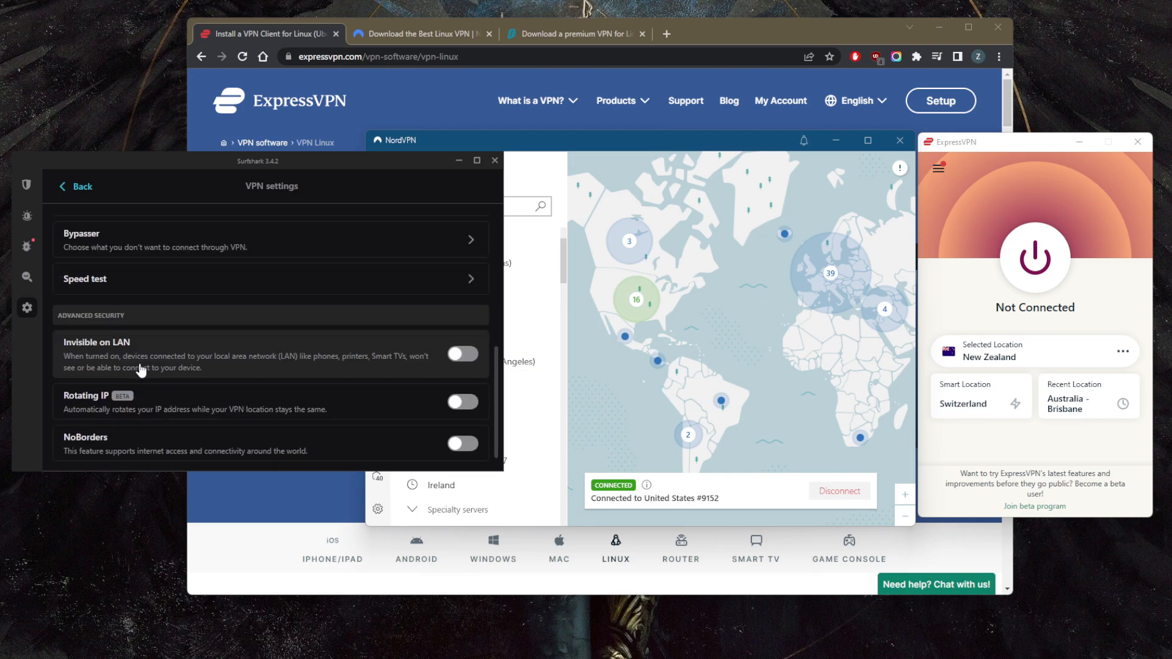
mouse_move(108, 358)
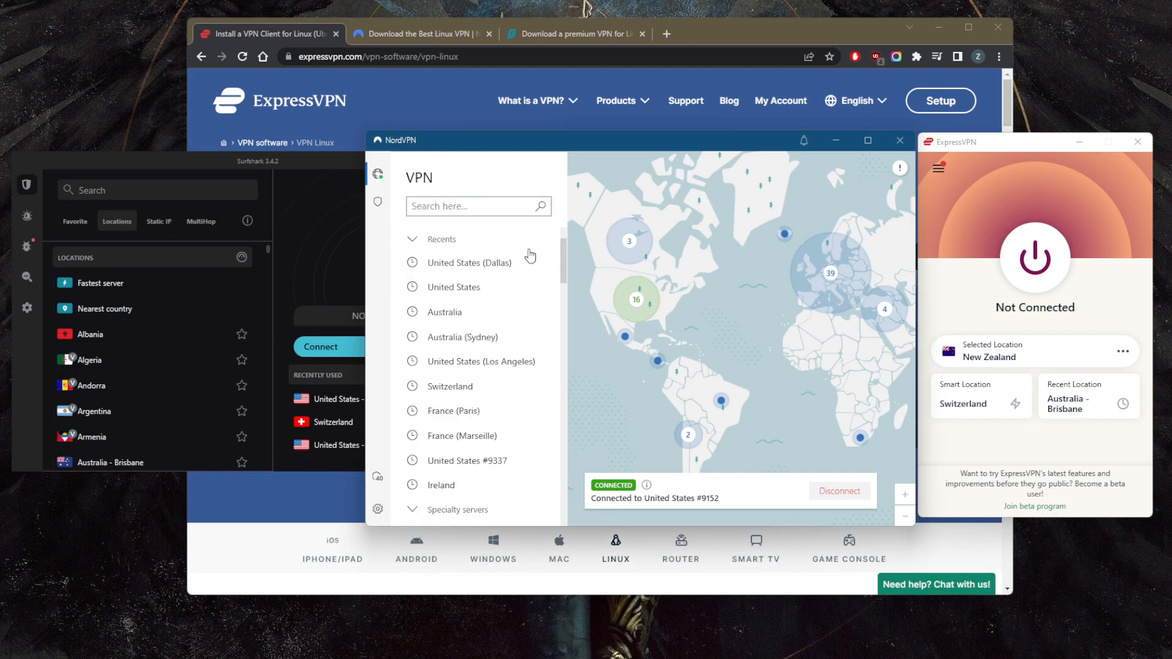
scroll(down, 3)
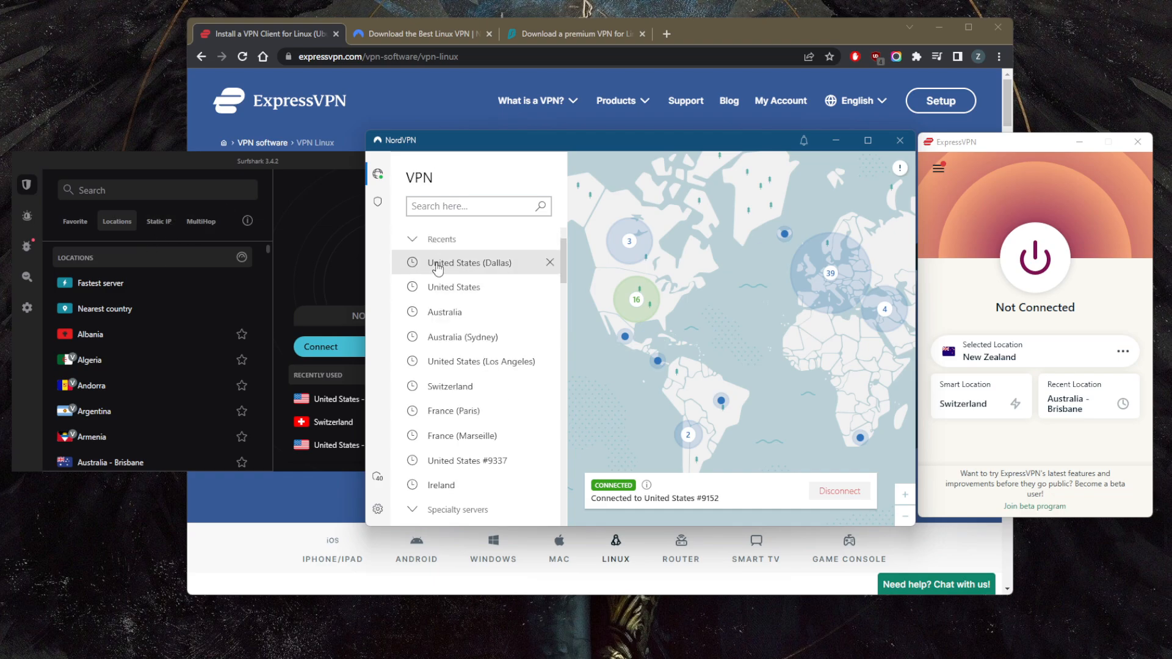
click(299, 165)
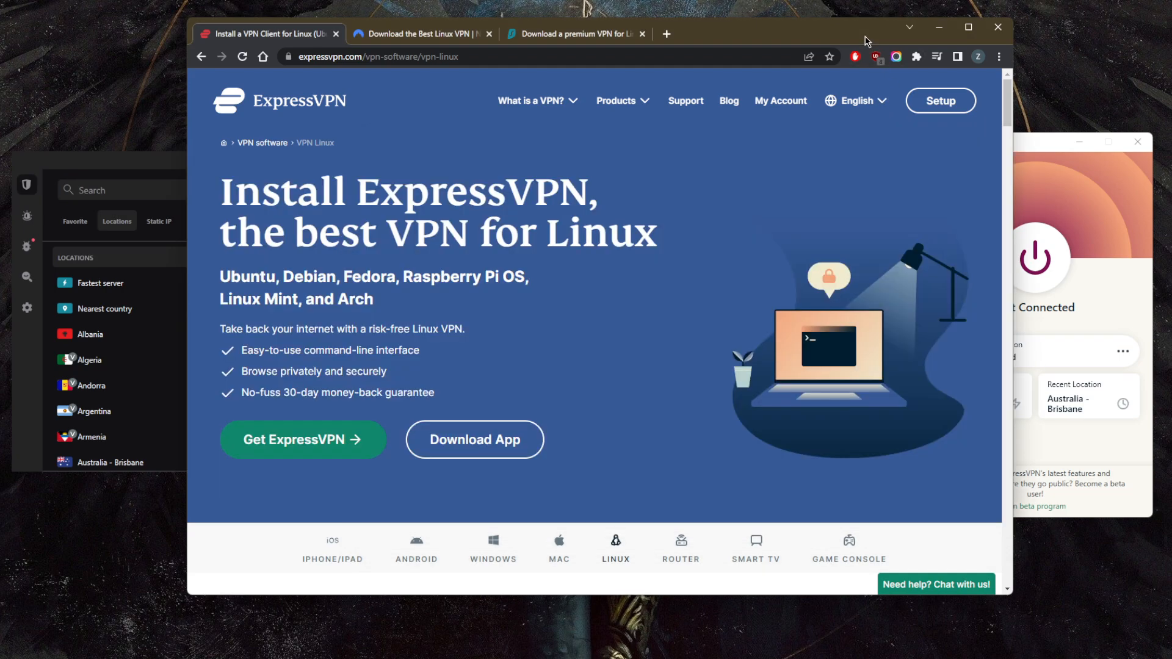
mouse_move(936, 585)
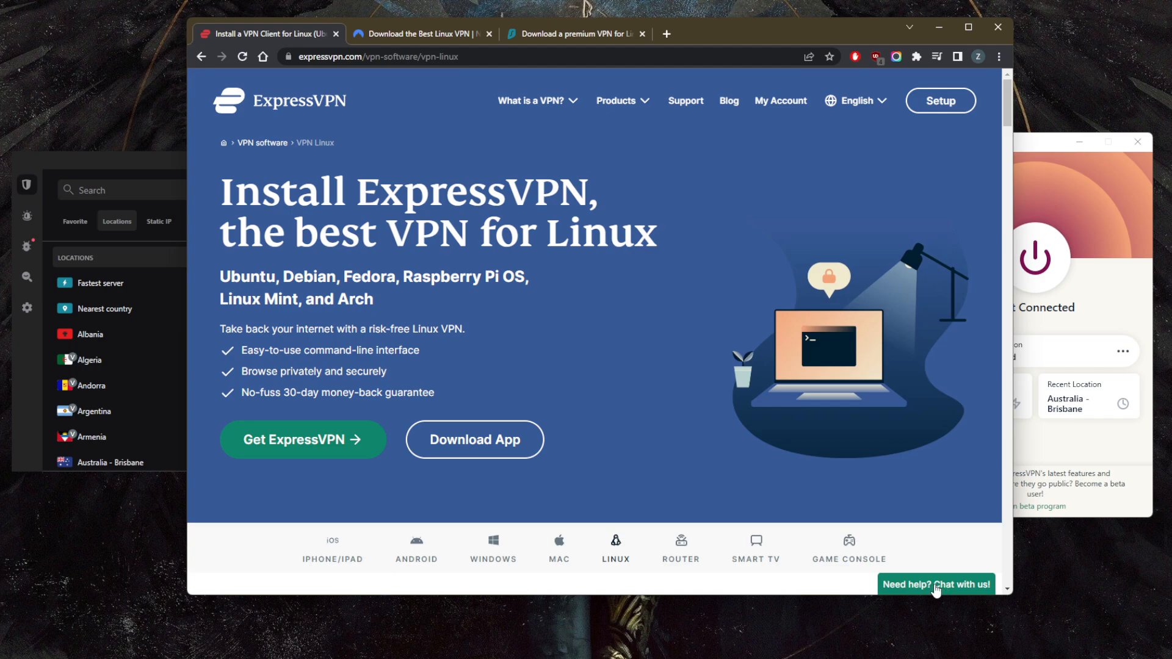
mouse_move(684, 584)
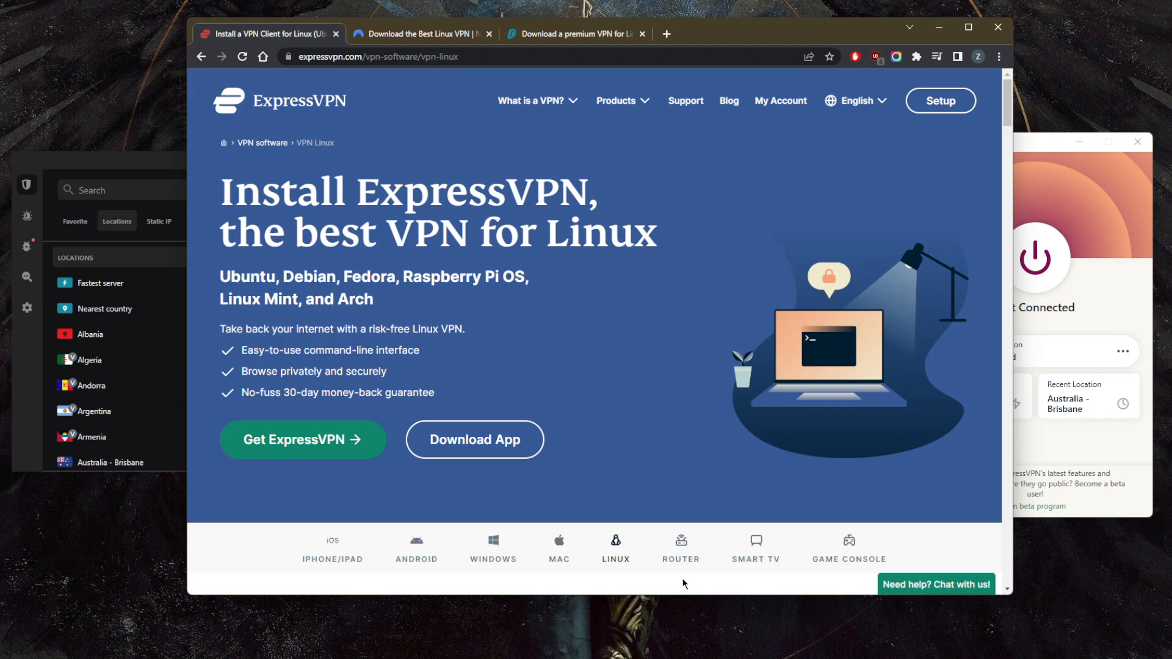
mouse_move(725, 380)
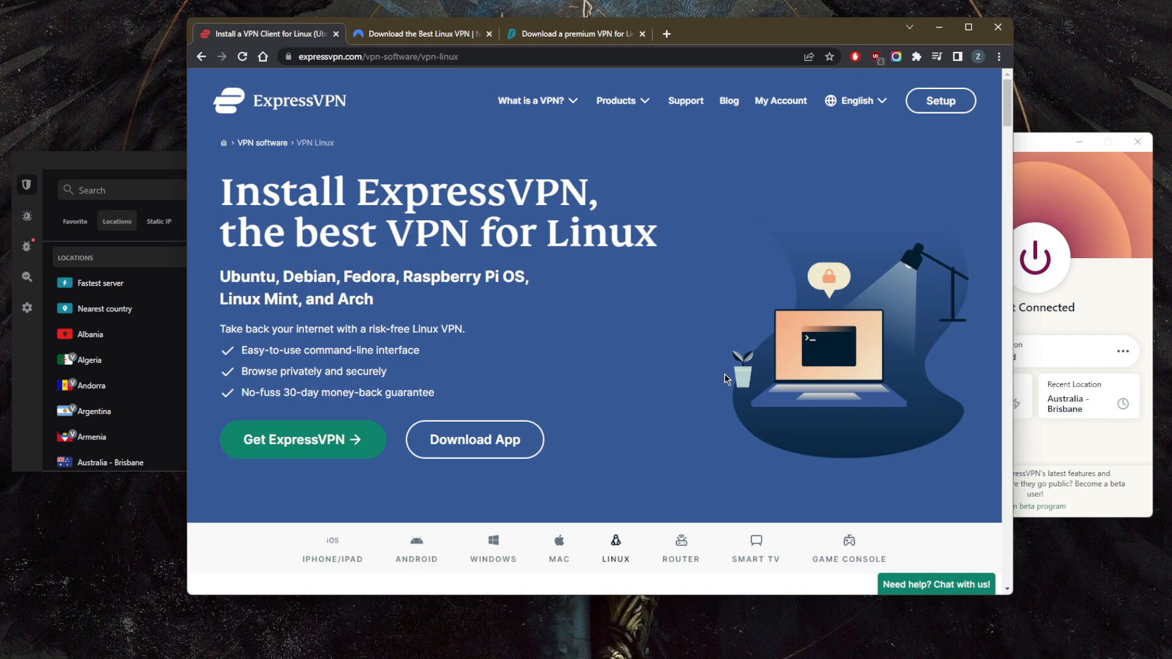